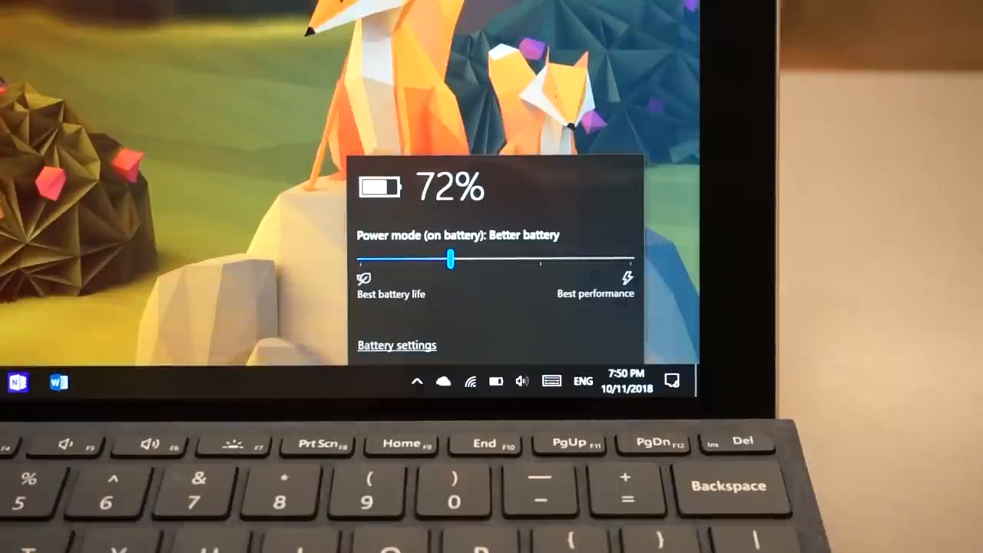
Open Battery settings from the taskbar battery flyout to view 72% charge and 4h39m remaining.
{"action": "left_click", "coordinate": [397, 345]}
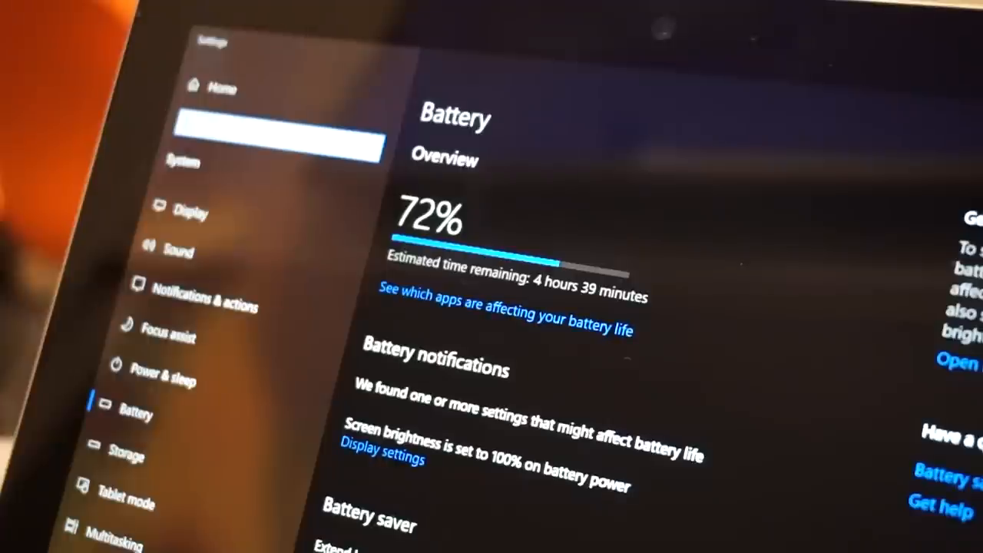